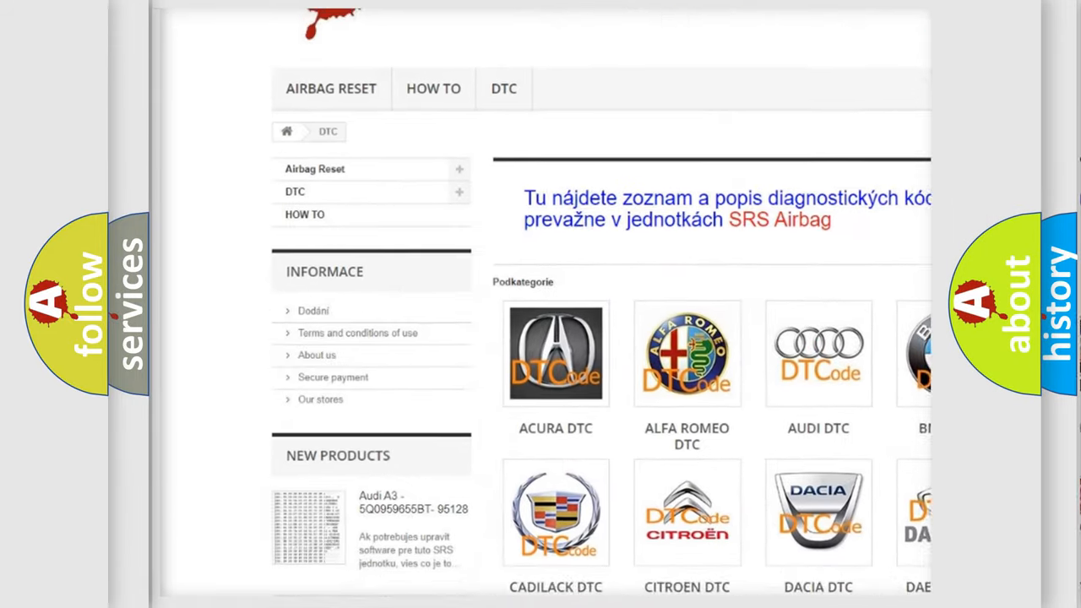
scroll("down", 3)
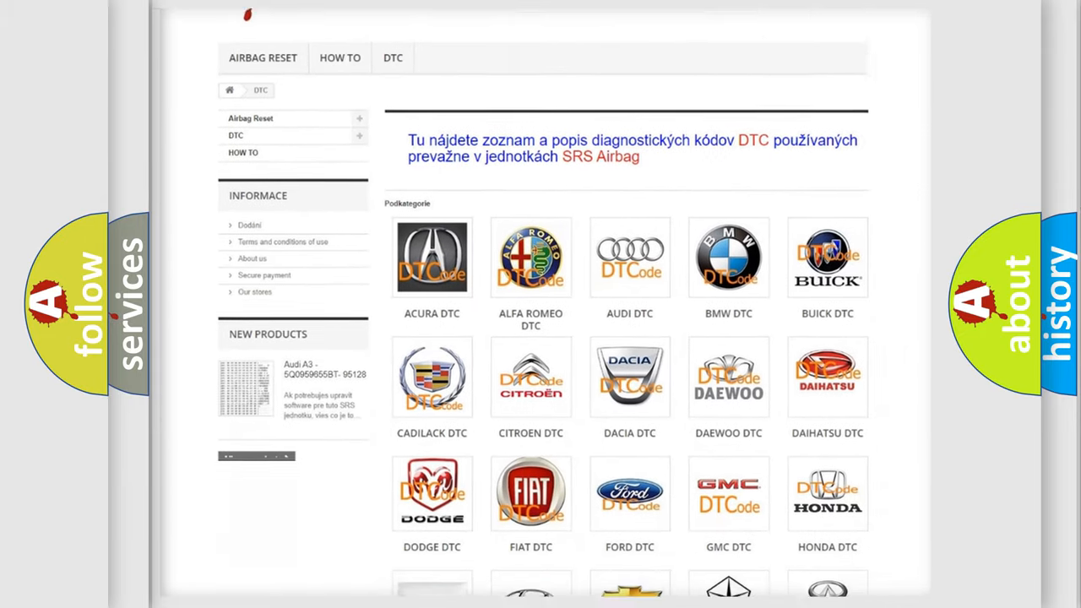
scroll("down", 3)
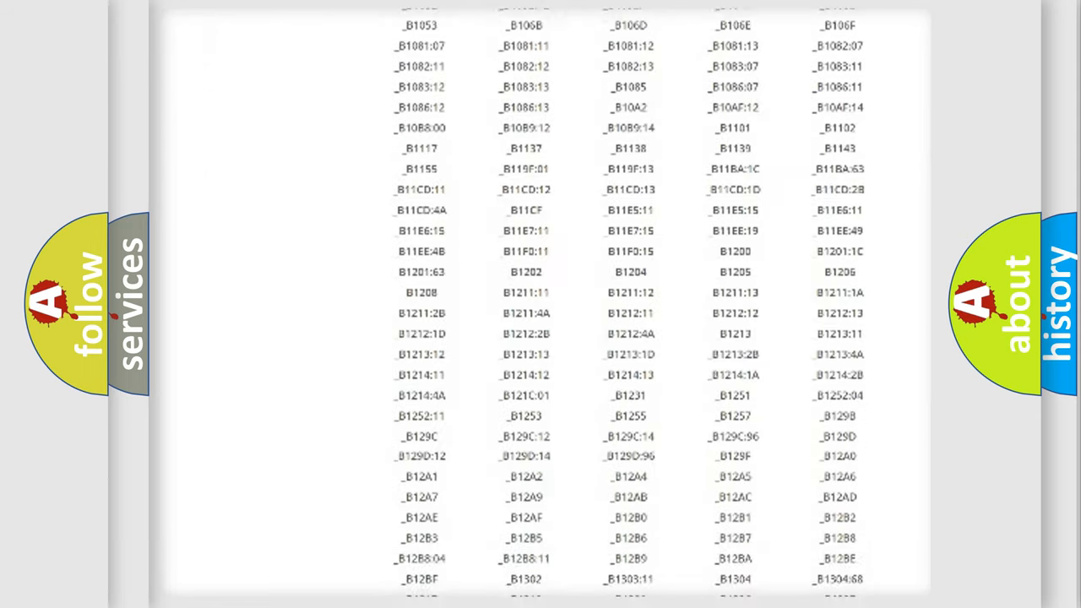
scroll("down", 3)
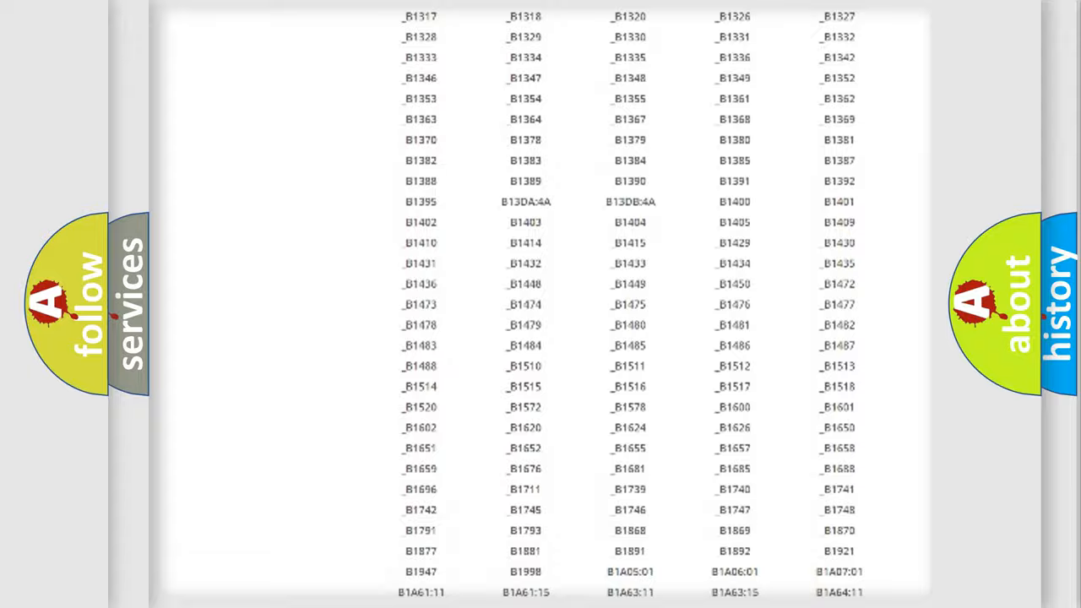
scroll("up", 3)
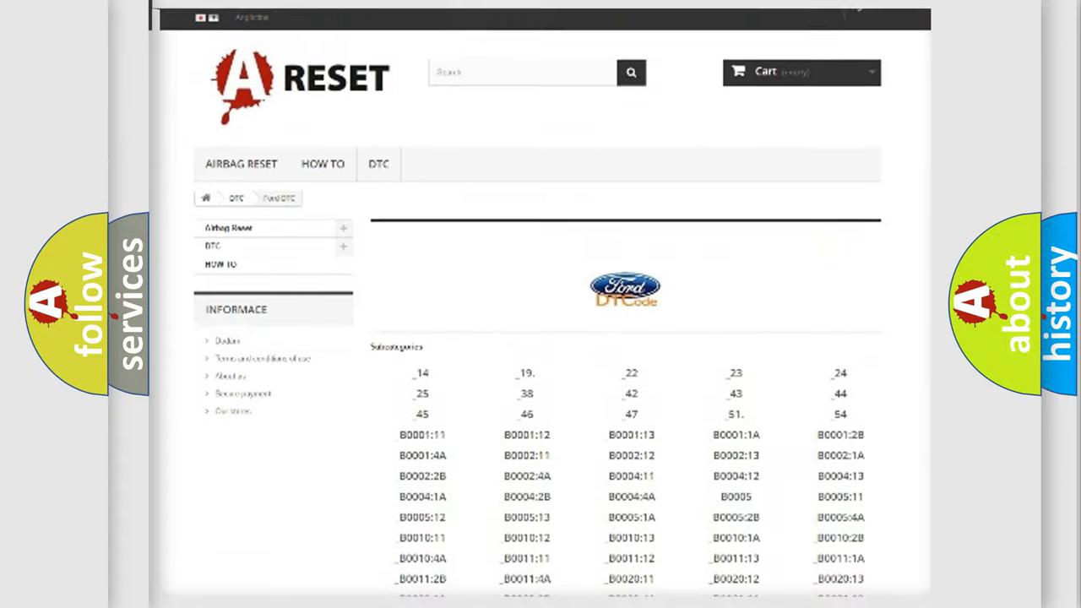